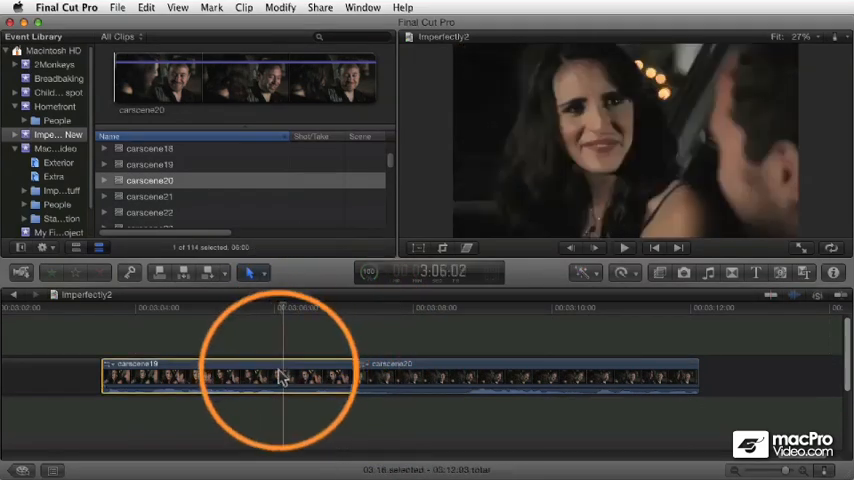
Step: Ripple-trim carscene19's end at the cut back and forth, settling it one frame later
{"action": "left_click", "coordinate": [450, 390]}
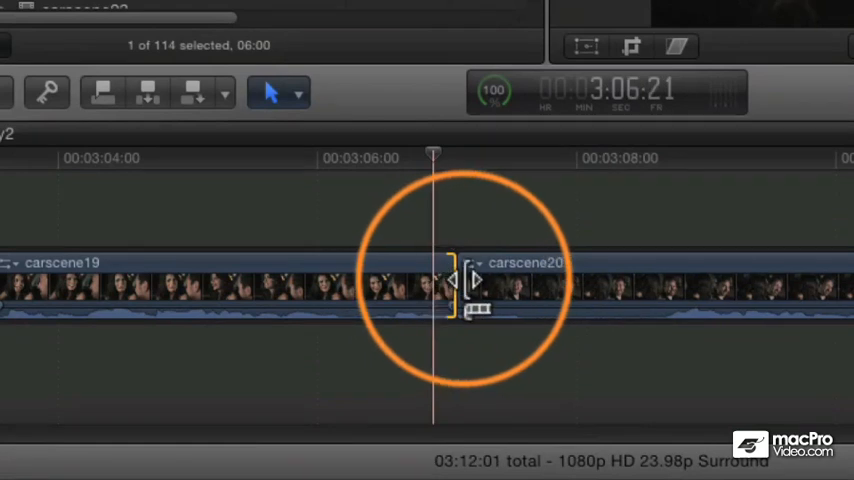
{"action": "left_click_drag", "start_coordinate": [456, 284], "coordinate": [496, 284]}
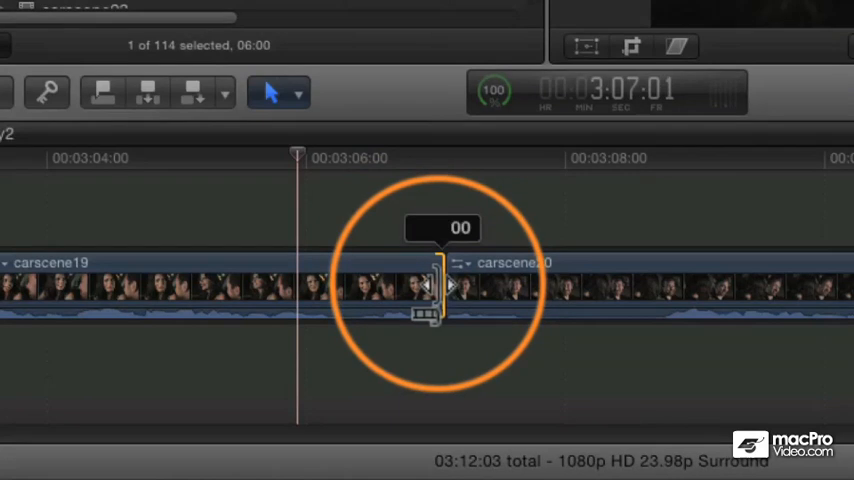
{"action": "left_click_drag", "start_coordinate": [440, 290], "coordinate": [400, 290]}
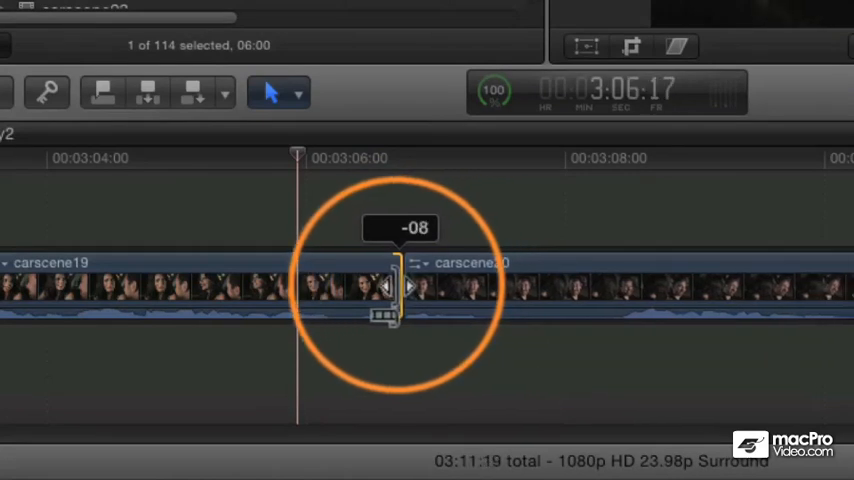
{"action": "left_click_drag", "start_coordinate": [398, 290], "coordinate": [436, 290]}
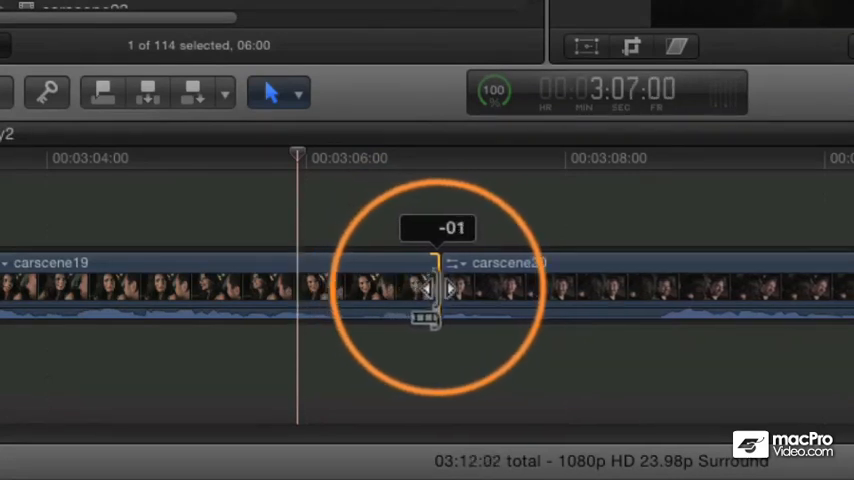
{"action": "left_click_drag", "start_coordinate": [430, 290], "coordinate": [456, 290]}
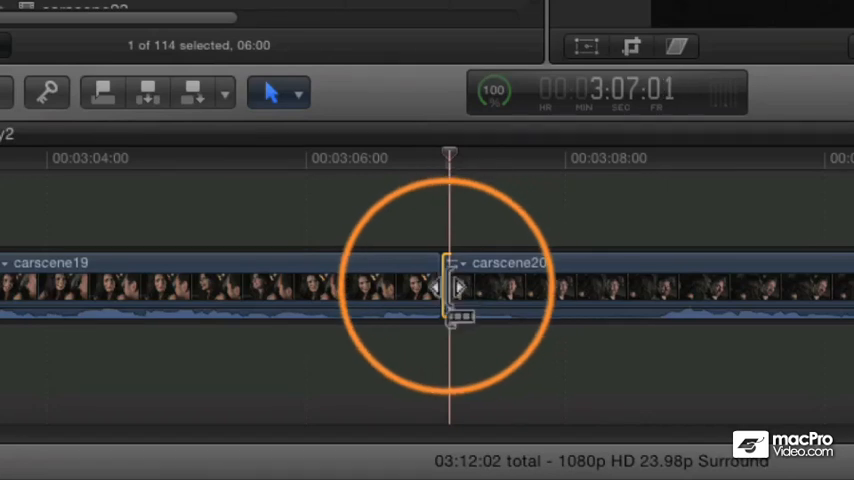
{"action": "left_click_drag", "start_coordinate": [450, 290], "coordinate": [420, 290]}
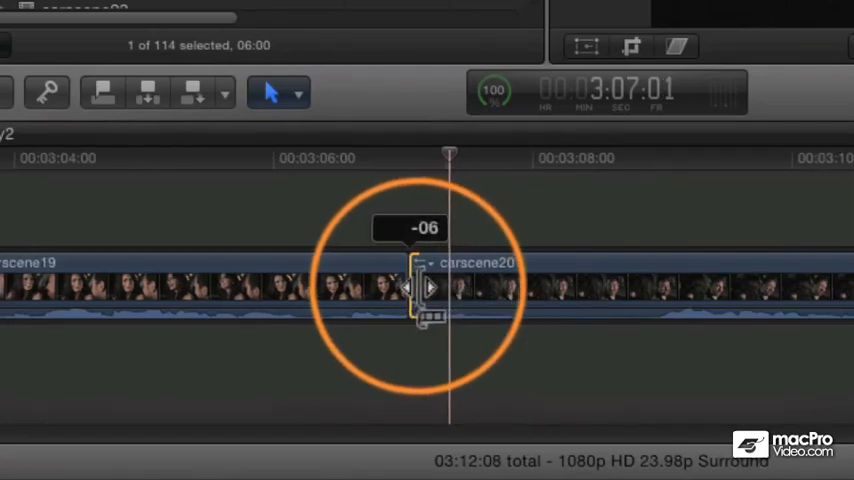
{"action": "left_click_drag", "start_coordinate": [416, 290], "coordinate": [450, 290]}
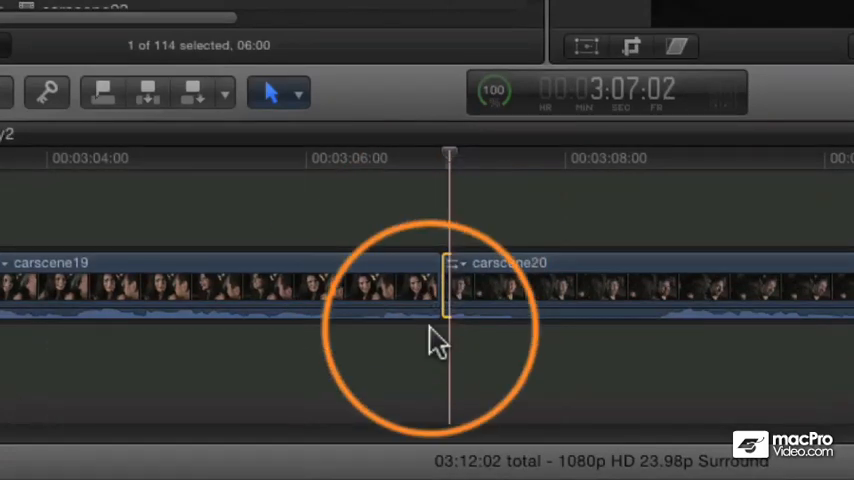
{"action": "mouse_move", "coordinate": [400, 320]}
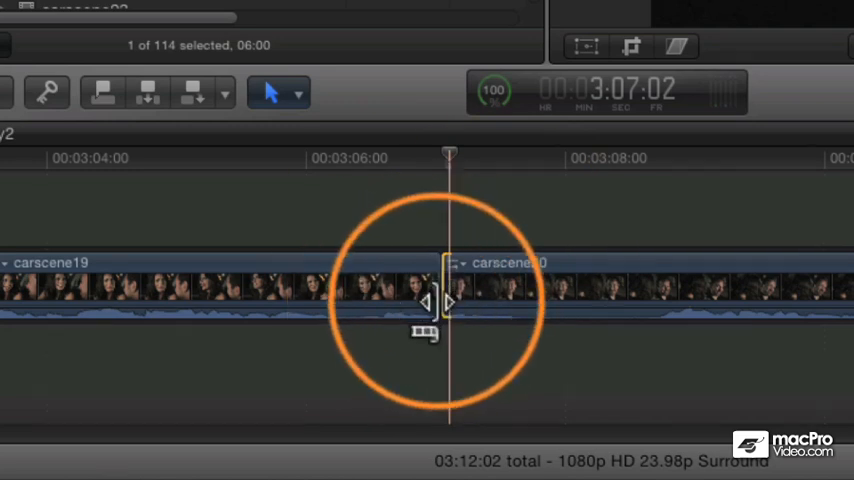
{"action": "left_click_drag", "start_coordinate": [444, 300], "coordinate": [424, 296]}
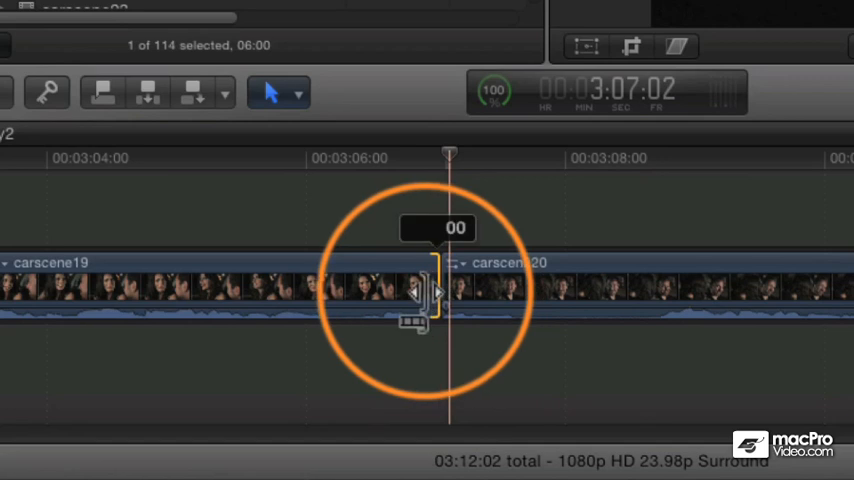
{"action": "left_click_drag", "start_coordinate": [436, 290], "coordinate": [416, 296]}
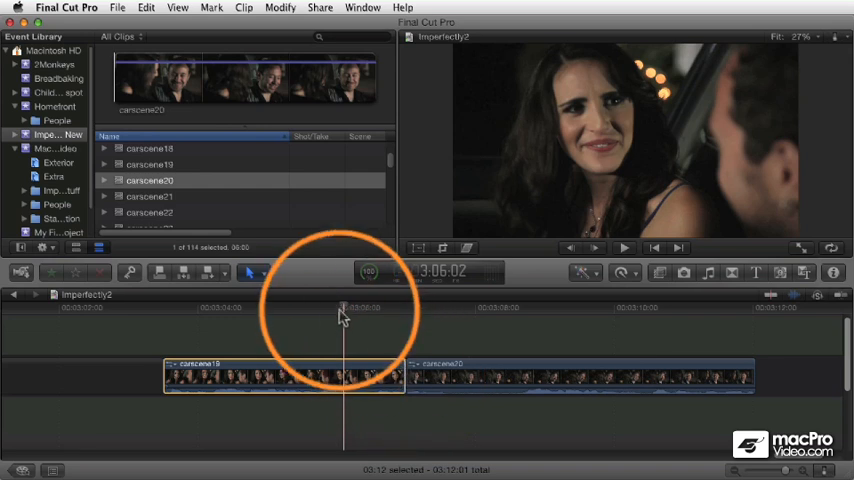
Step: Scrub the playhead toward the carscene19–carscene20 cut to review the ending
{"action": "left_click_drag", "start_coordinate": [344, 316], "coordinate": [264, 316]}
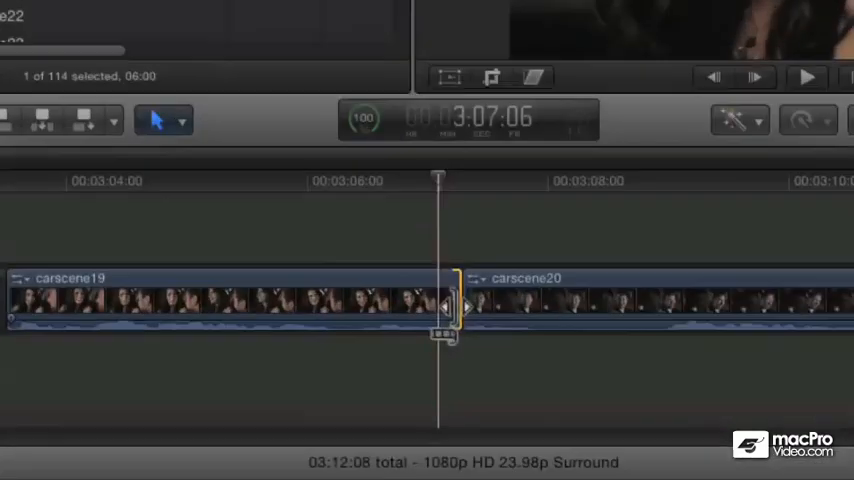
Step: Ripple-trim carscene19's ending earlier so the repeated word before carscene20 is cut out
{"action": "left_click_drag", "start_coordinate": [450, 304], "coordinate": [440, 304]}
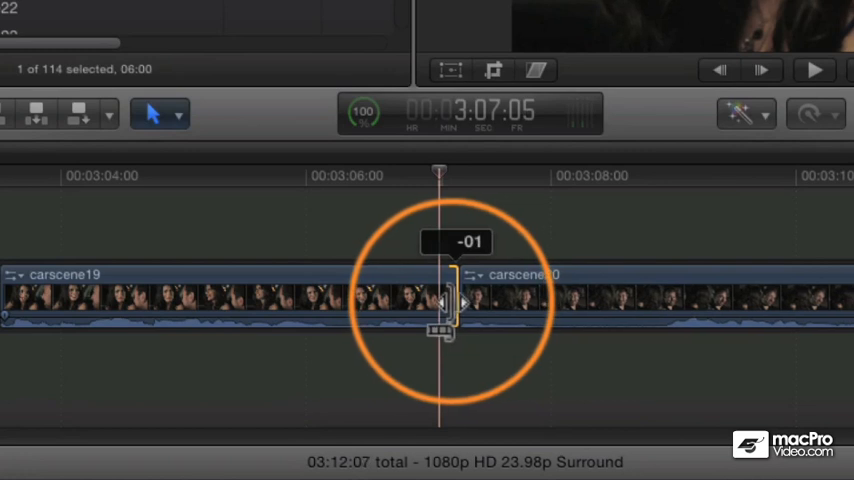
{"action": "left_click_drag", "start_coordinate": [456, 304], "coordinate": [424, 304]}
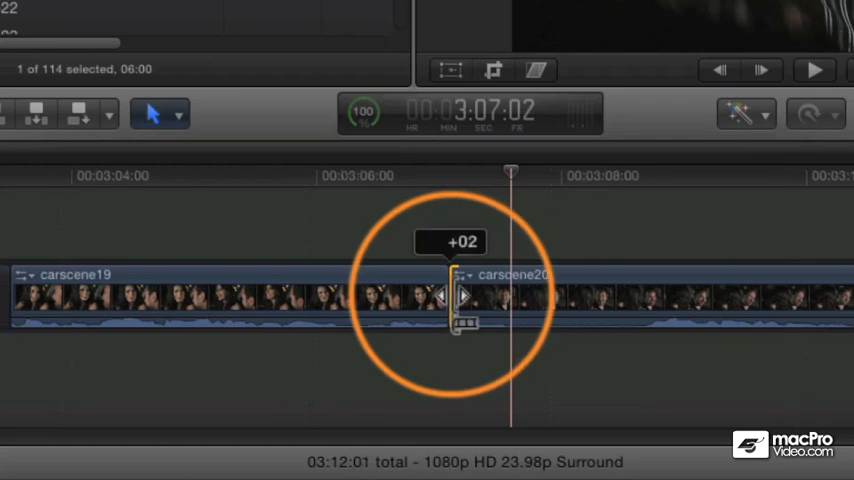
{"action": "left_click_drag", "start_coordinate": [456, 296], "coordinate": [510, 304]}
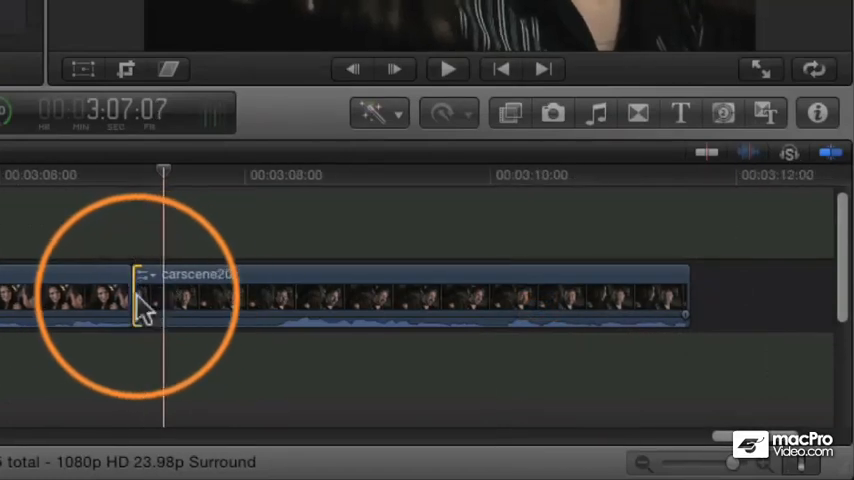
{"action": "mouse_move", "coordinate": [180, 190]}
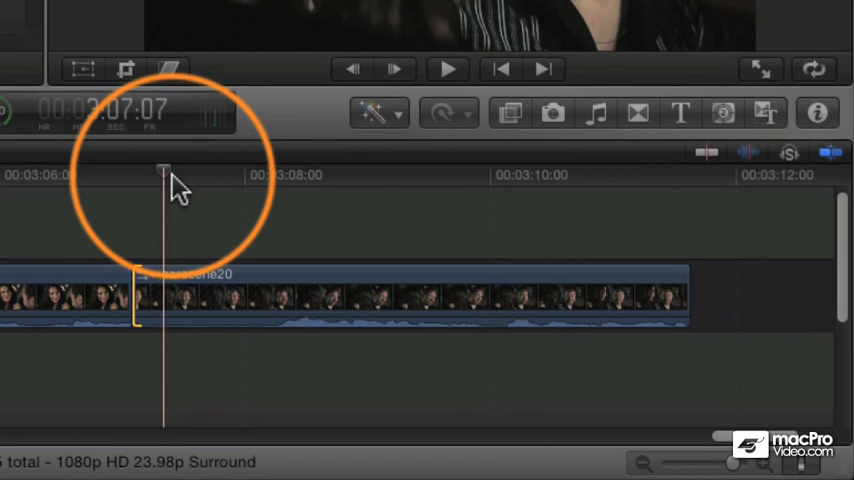
Step: Park the playhead past the cut and ripple-trim carscene20's start to begin after the repeated word
{"action": "left_click", "coordinate": [448, 68]}
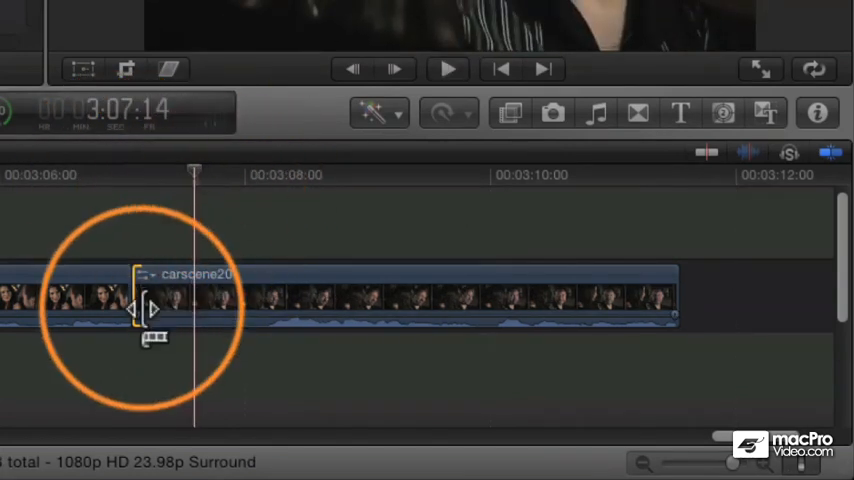
{"action": "left_click_drag", "start_coordinate": [144, 304], "coordinate": [200, 304]}
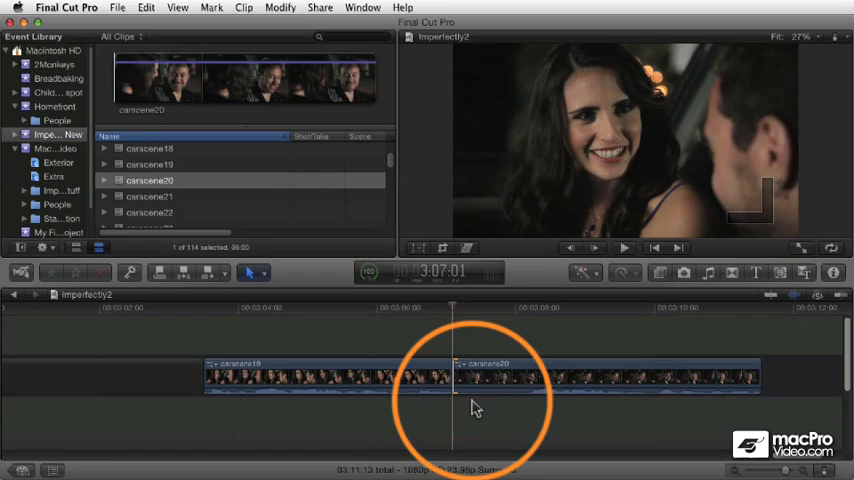
{"action": "mouse_move", "coordinate": [448, 420]}
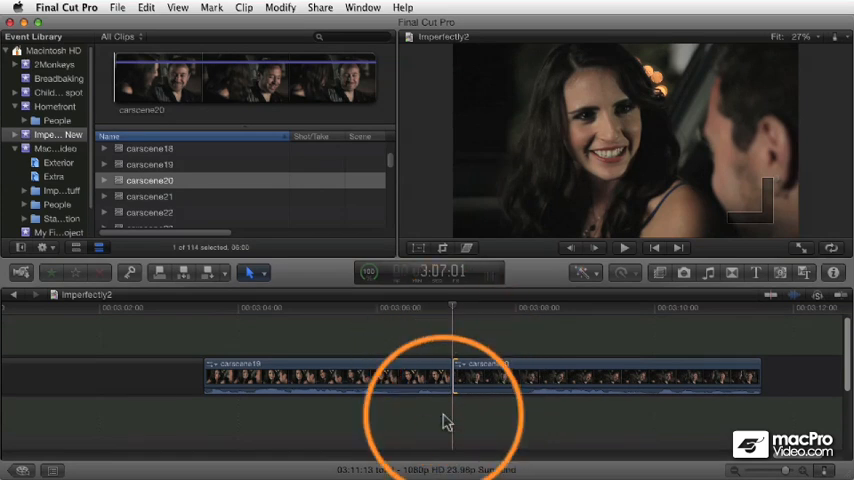